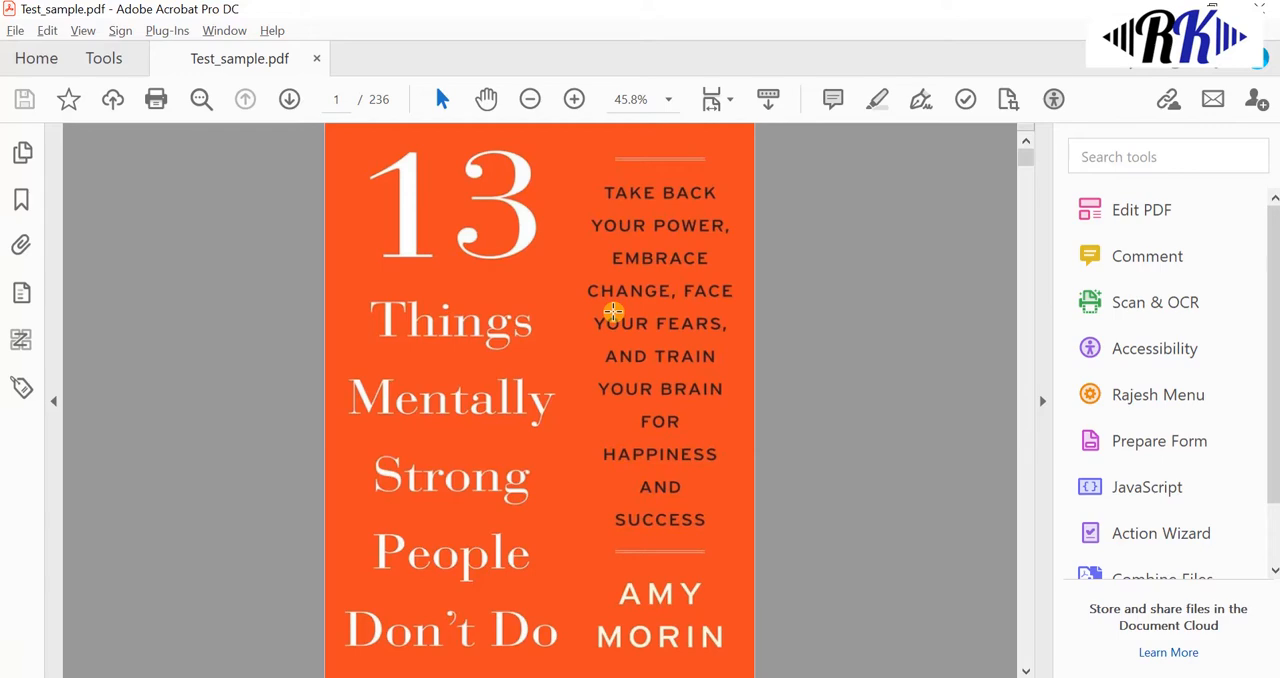
# Extract the table-of-contents pages 6–7 and save them as a new Contents.pdf.
pyautogui.click(20, 152)
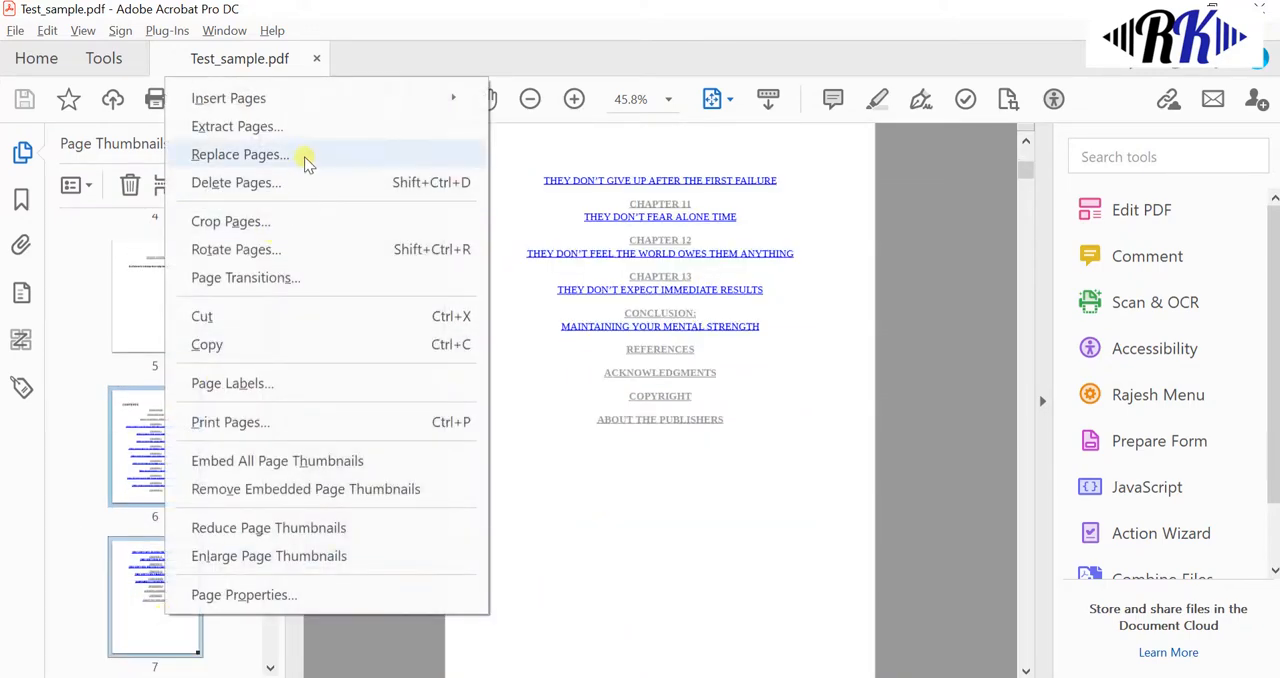
pyautogui.click(236, 126)
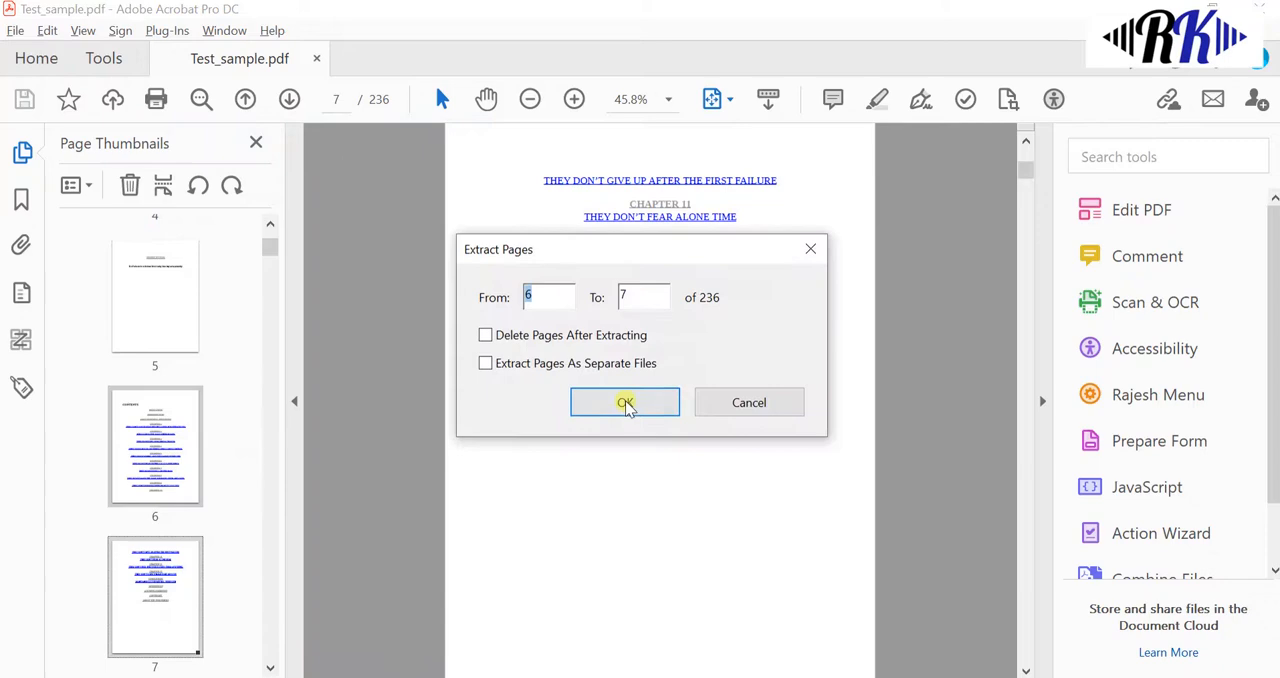
pyautogui.click(624, 402)
pyautogui.write('Cont')
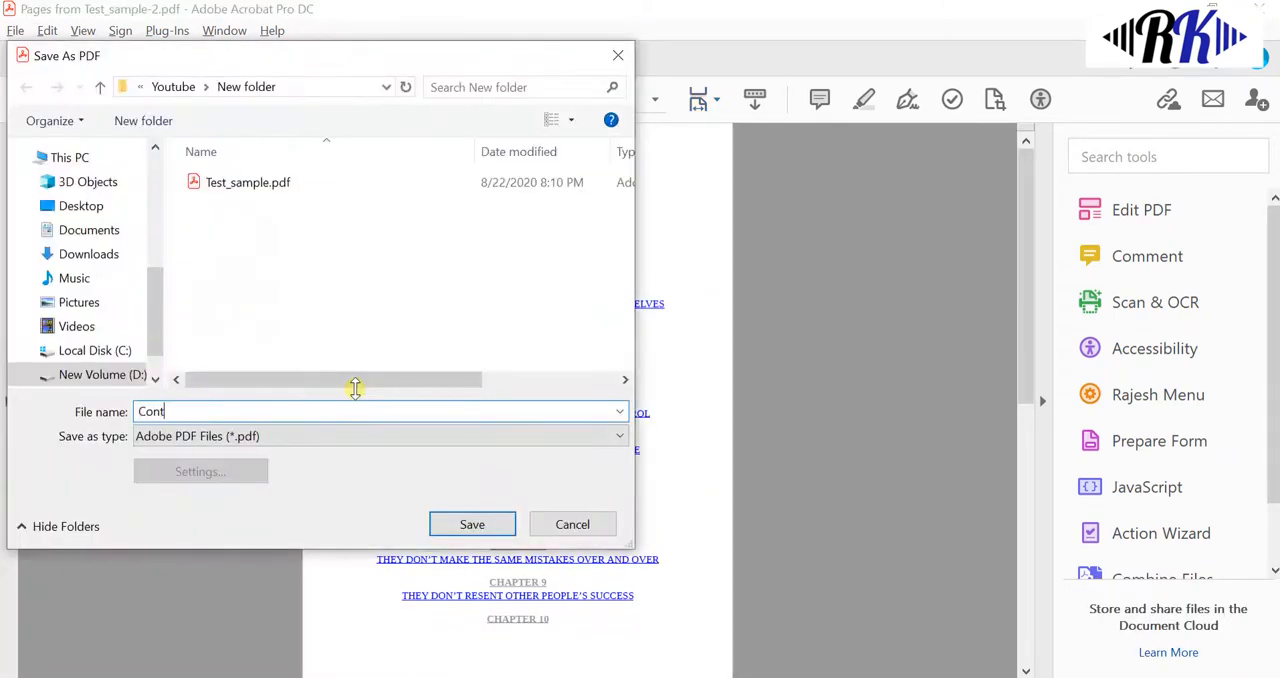
pyautogui.write('ents')
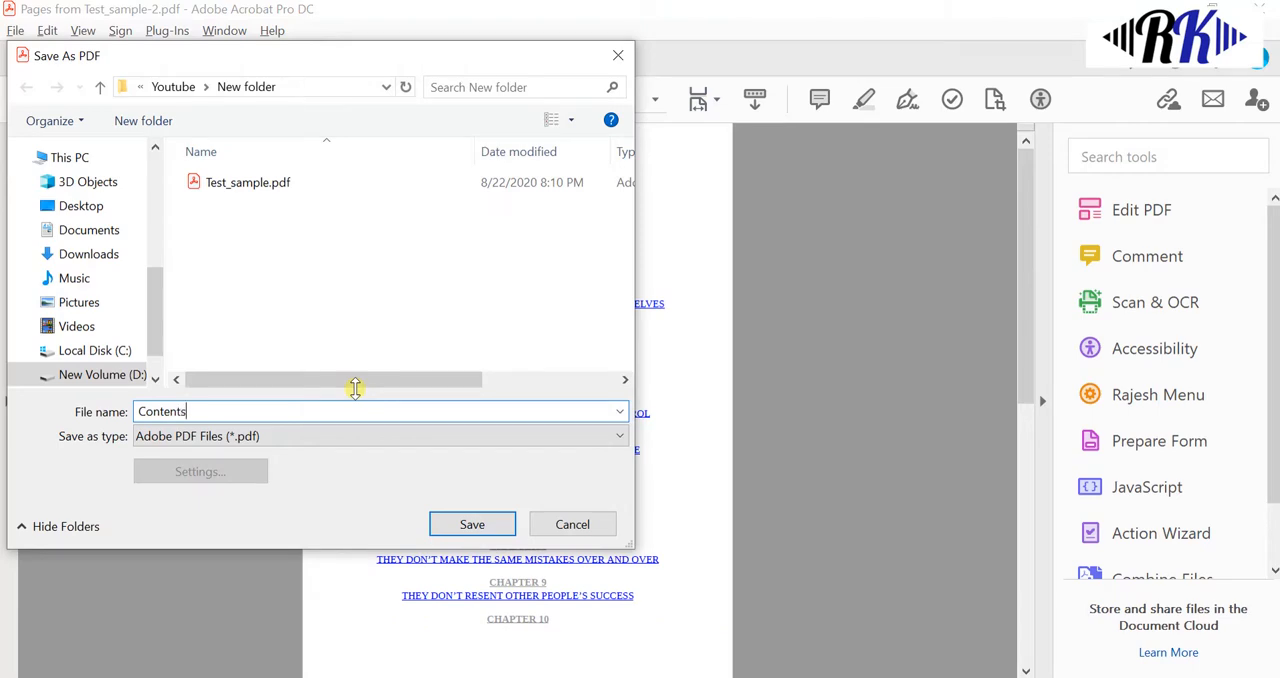
pyautogui.click(472, 524)
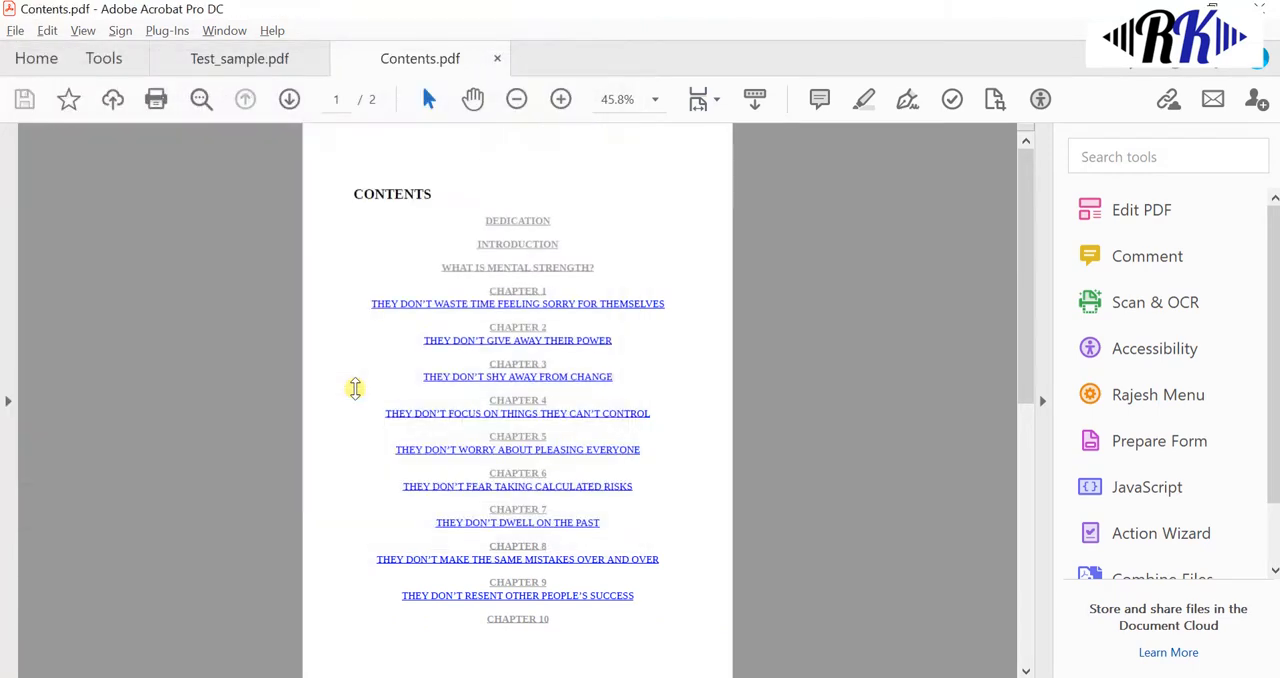
pyautogui.moveTo(416, 576)
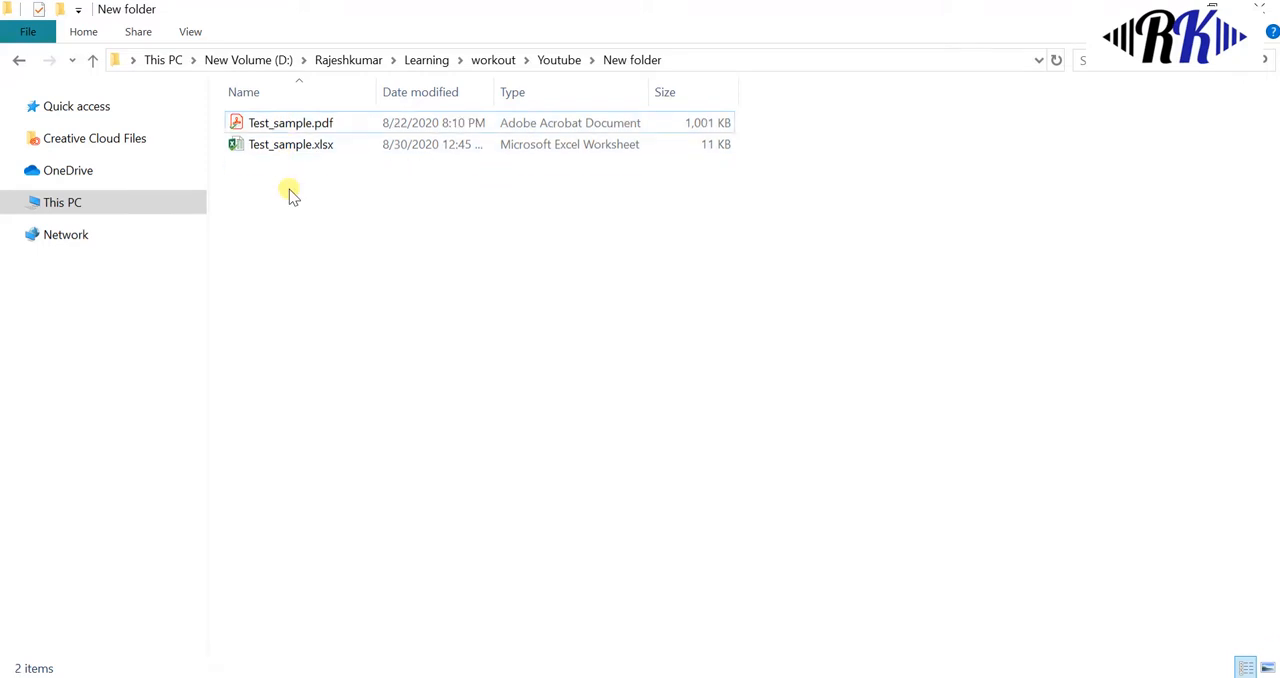
pyautogui.moveTo(300, 270)
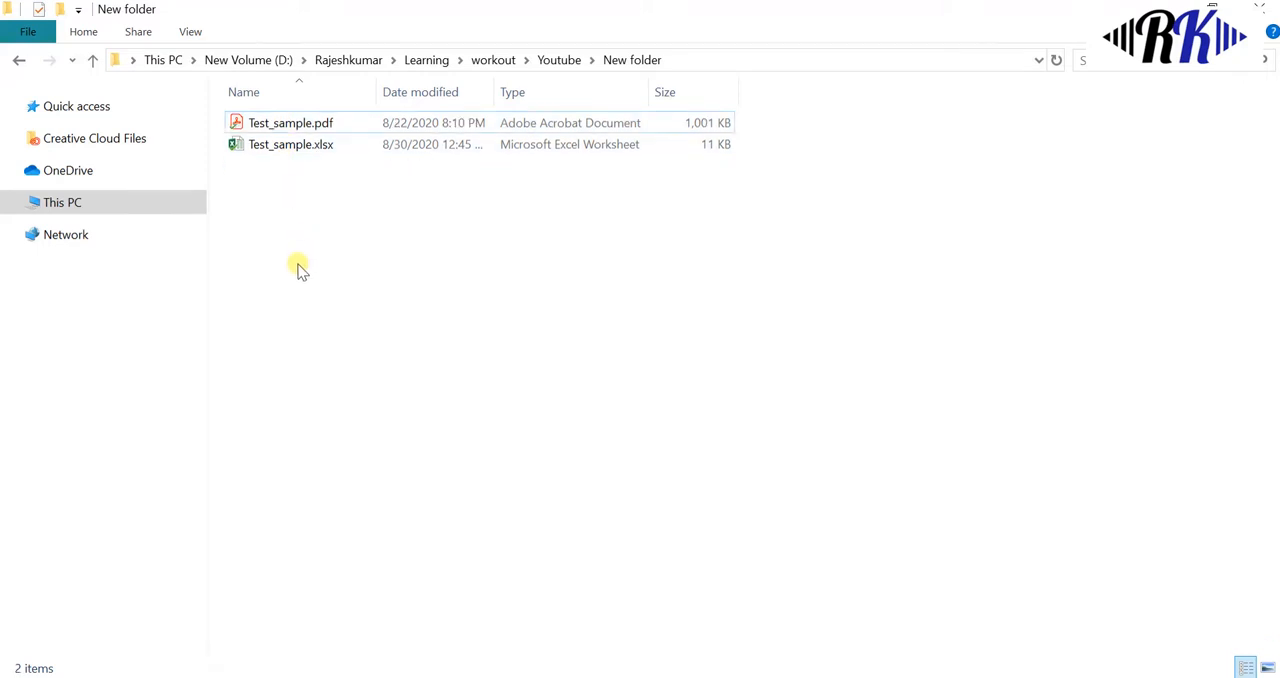
# Open Test_sample.xlsx listing the extractPages script lines in Excel.
pyautogui.doubleClick(290, 122)
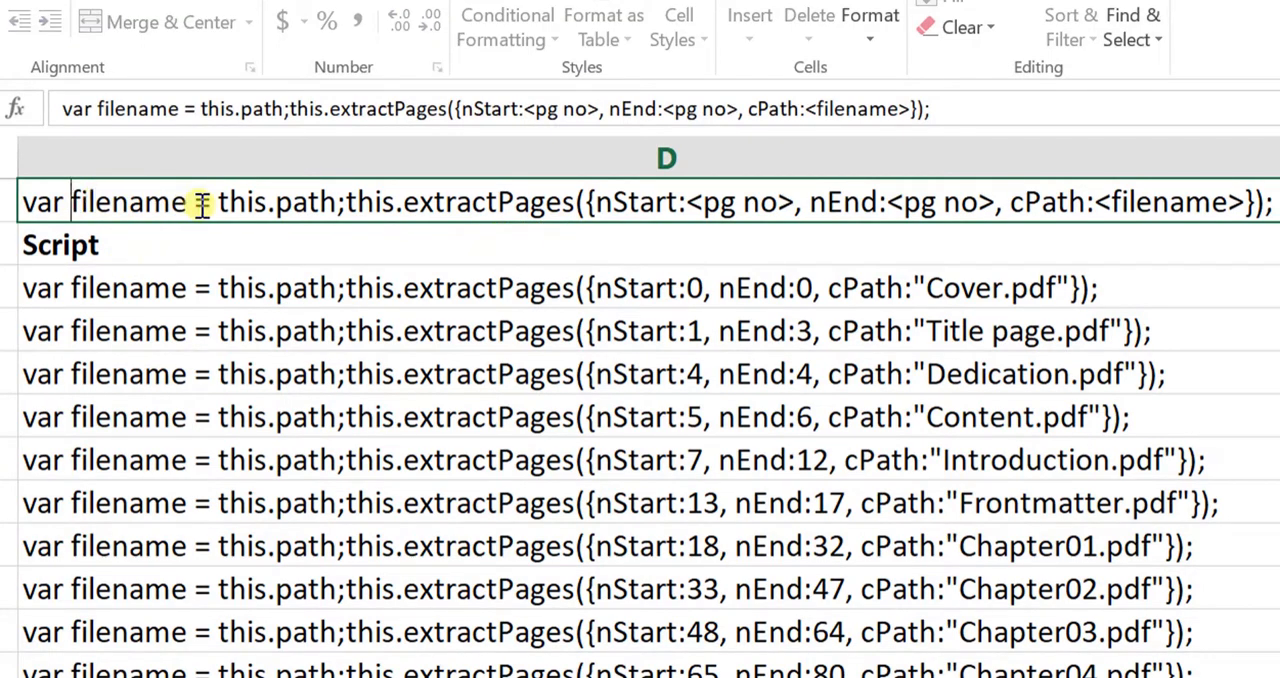
pyautogui.doubleClick(128, 202)
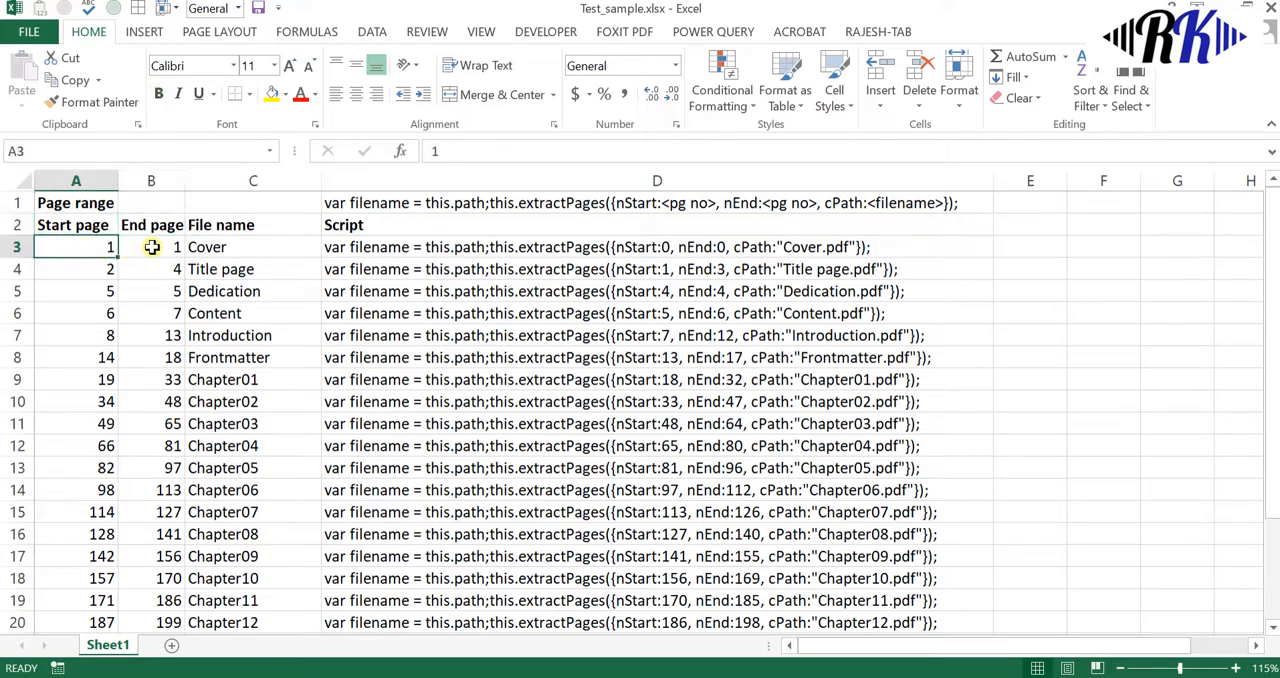
pyautogui.click(210, 246)
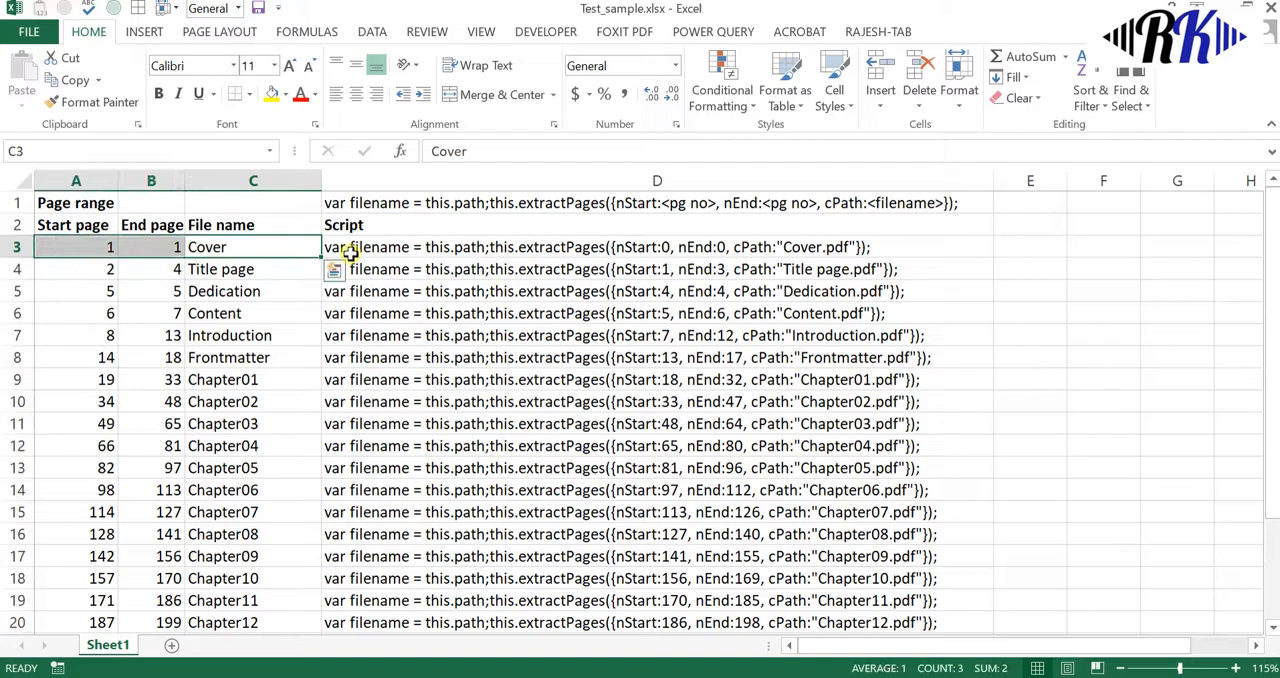
pyautogui.click(656, 246)
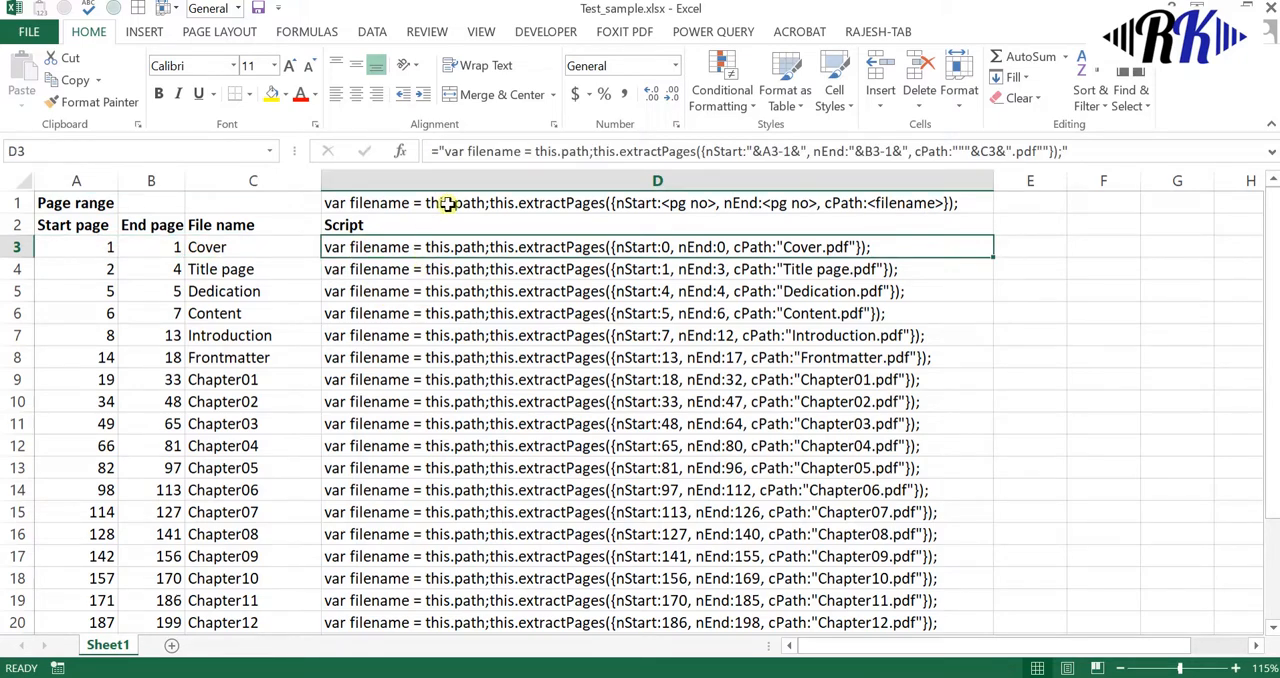
pyautogui.doubleClick(656, 246)
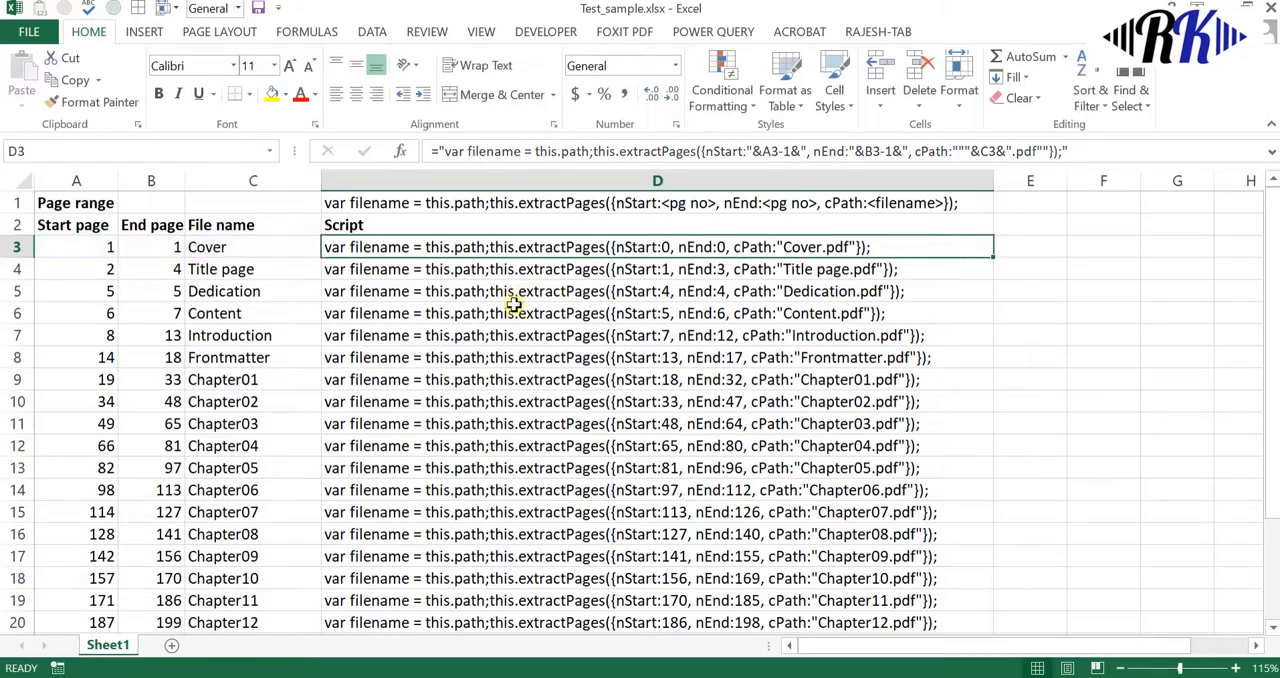
pyautogui.moveTo(498, 330)
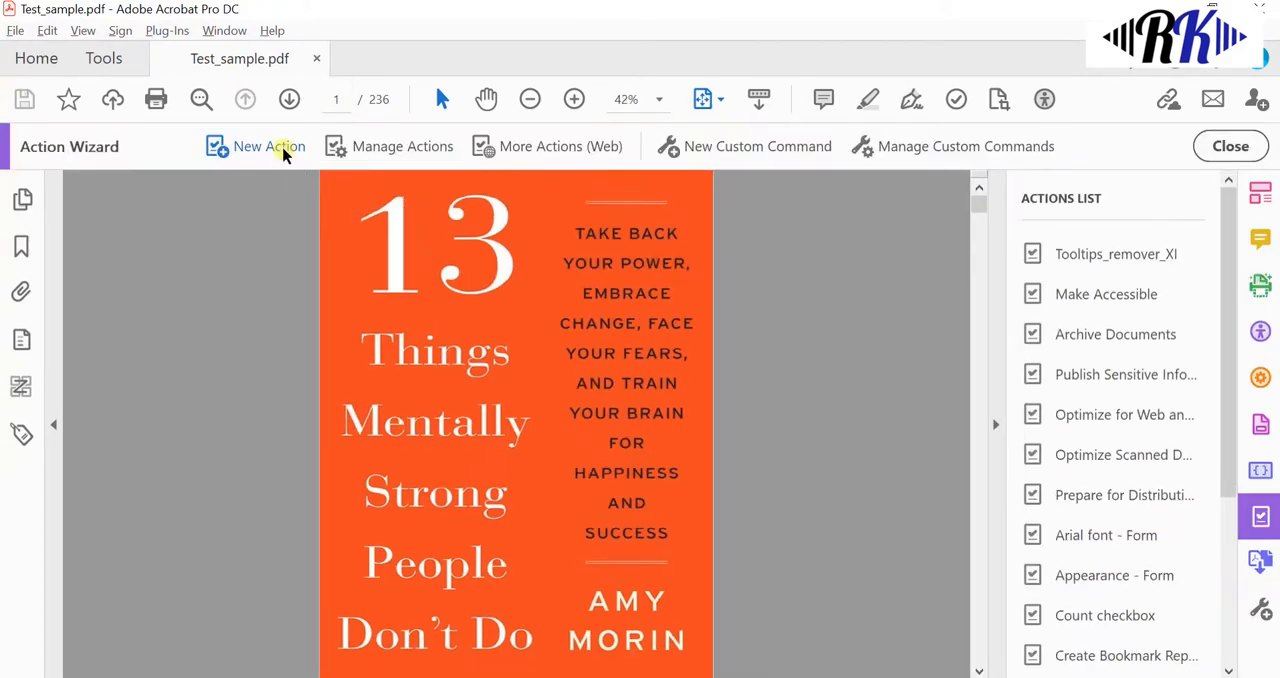
# Create a new Action Wizard action with an Execute JavaScript step named Split PDF.
pyautogui.click(268, 146)
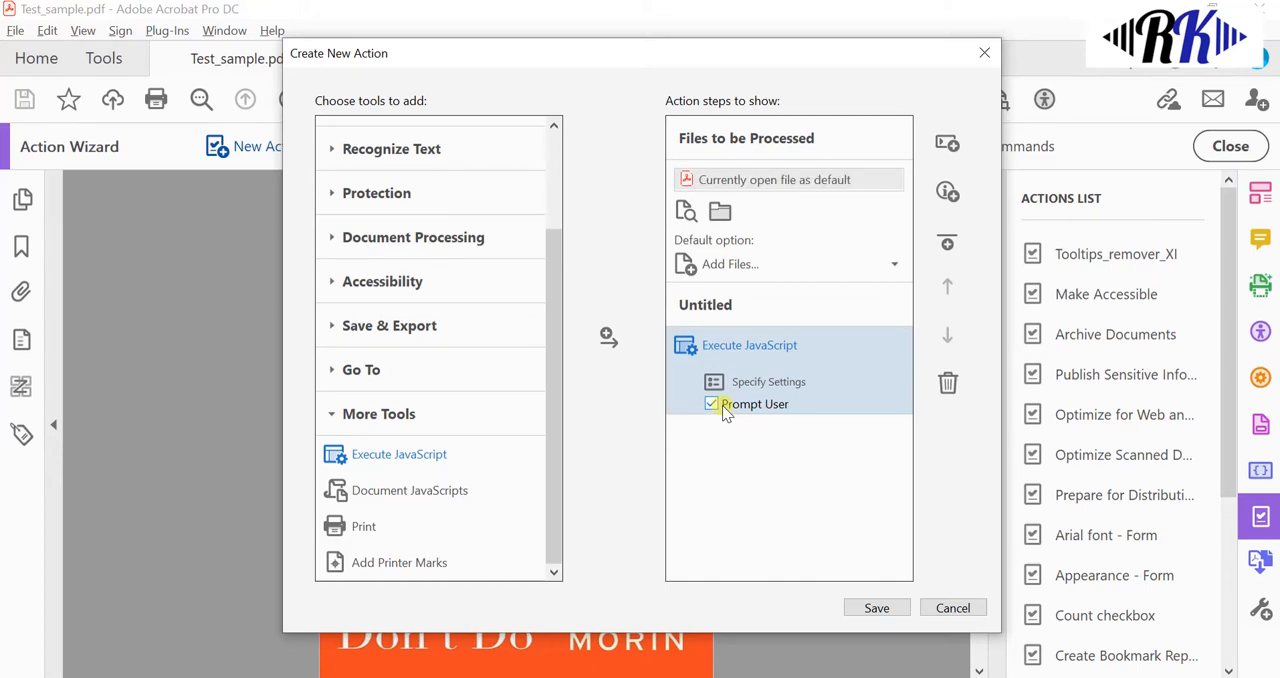
pyautogui.click(876, 608)
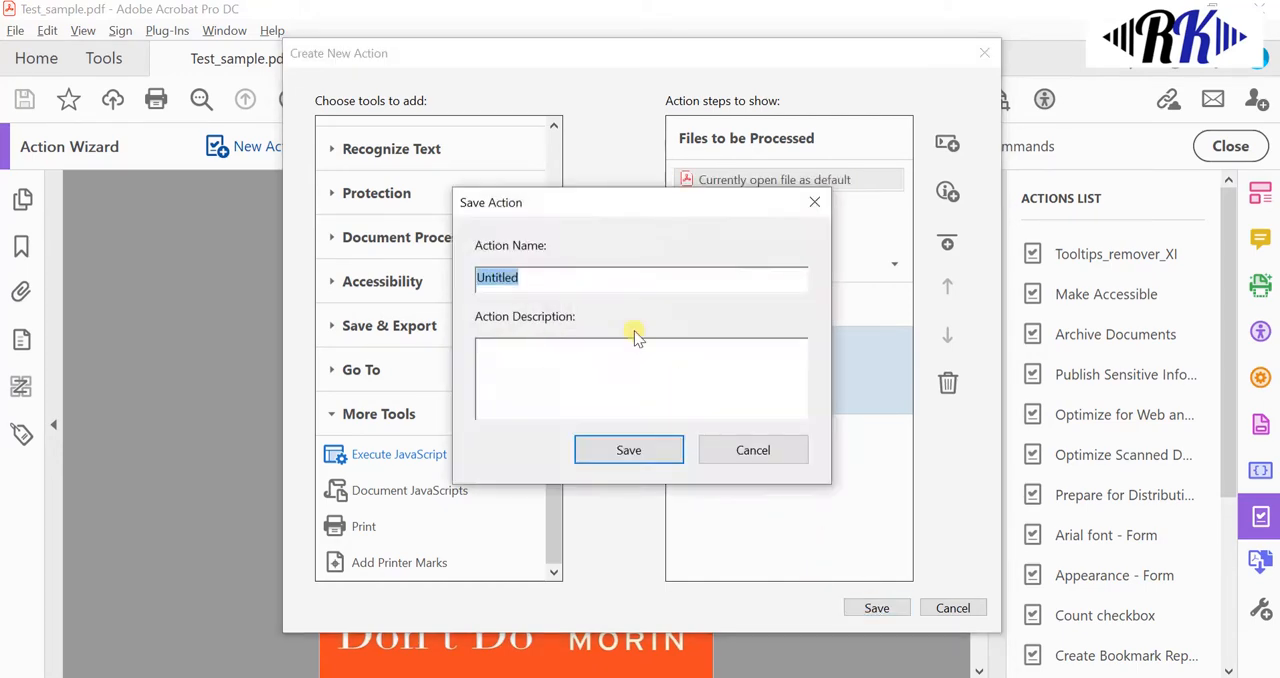
pyautogui.write('Split')
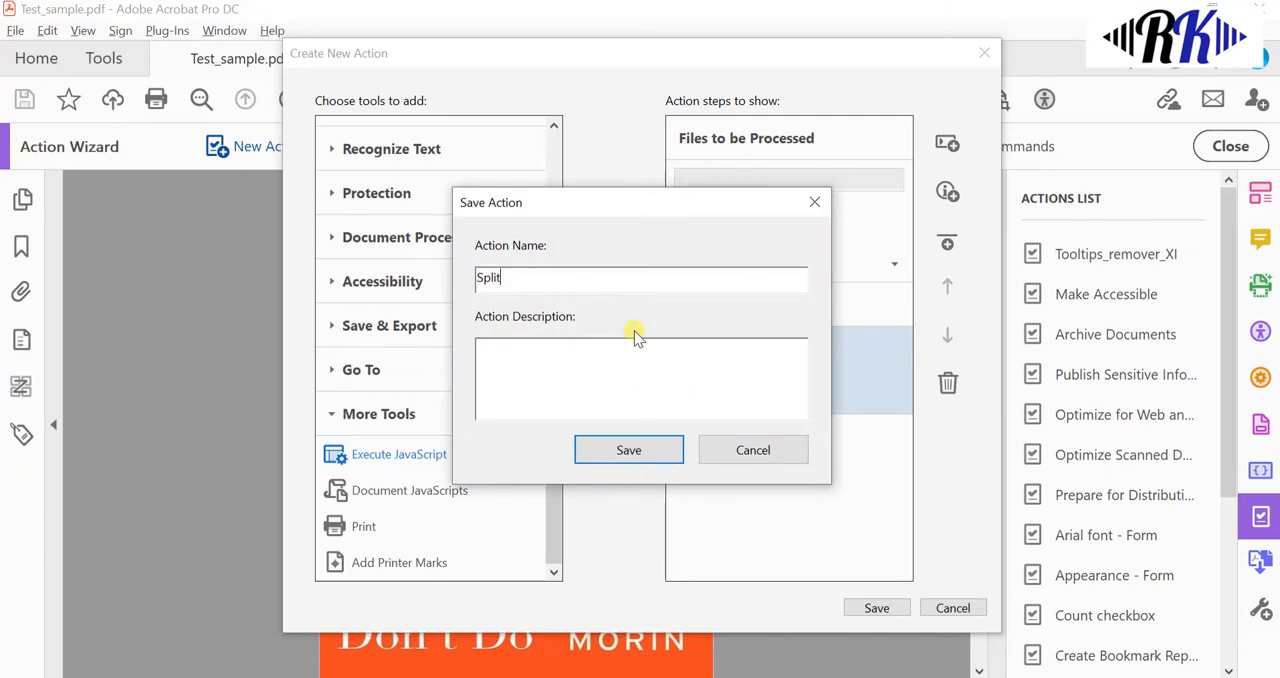
pyautogui.write('PDF')
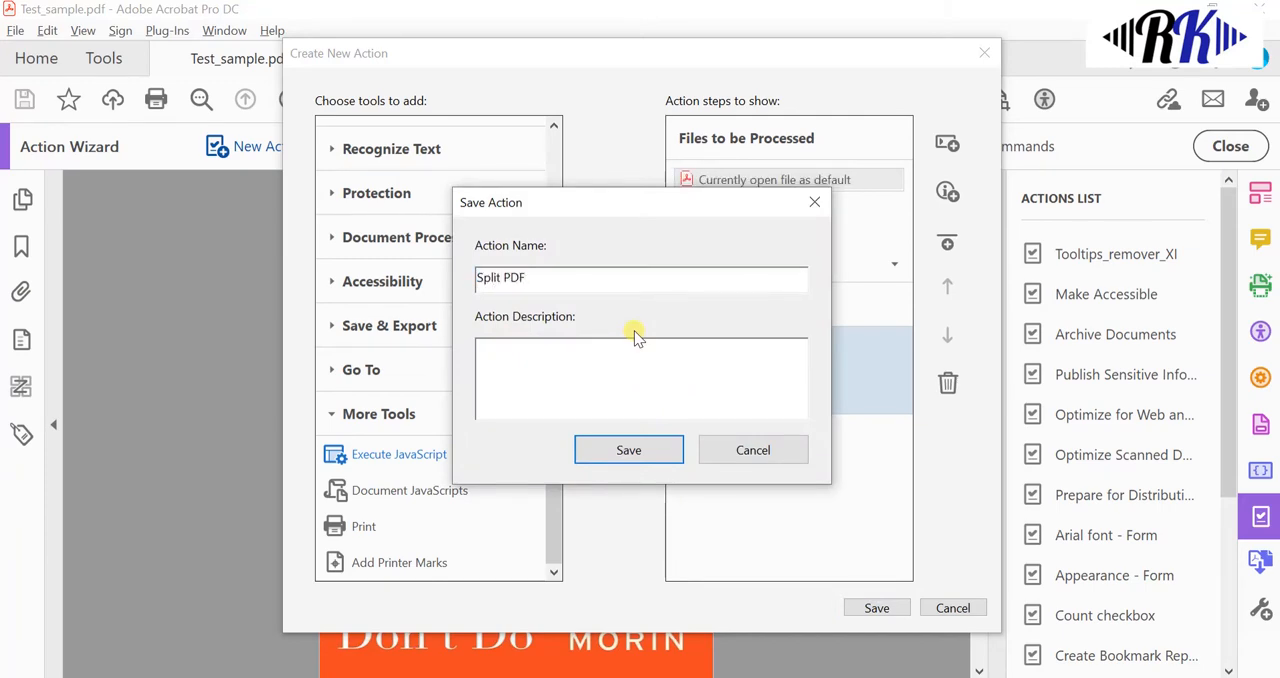
pyautogui.click(628, 448)
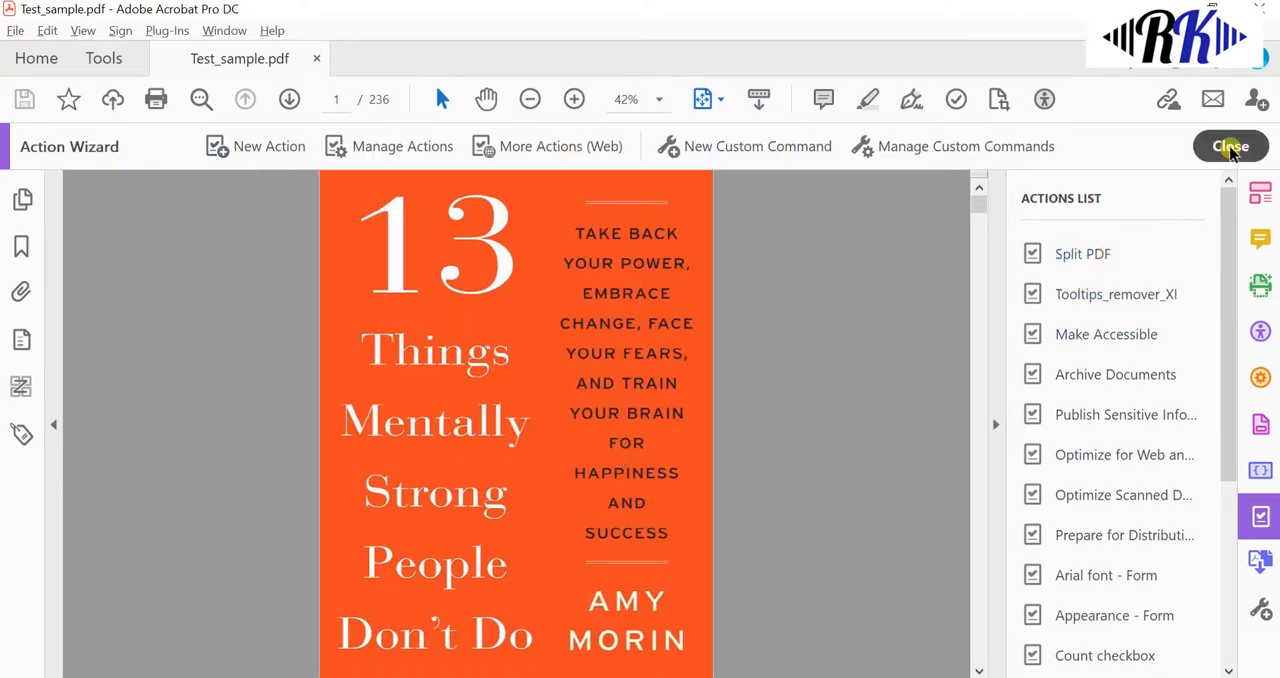
# Open the saved Split PDF action and its JavaScript step, then return to the Excel script sheet.
pyautogui.click(1230, 146)
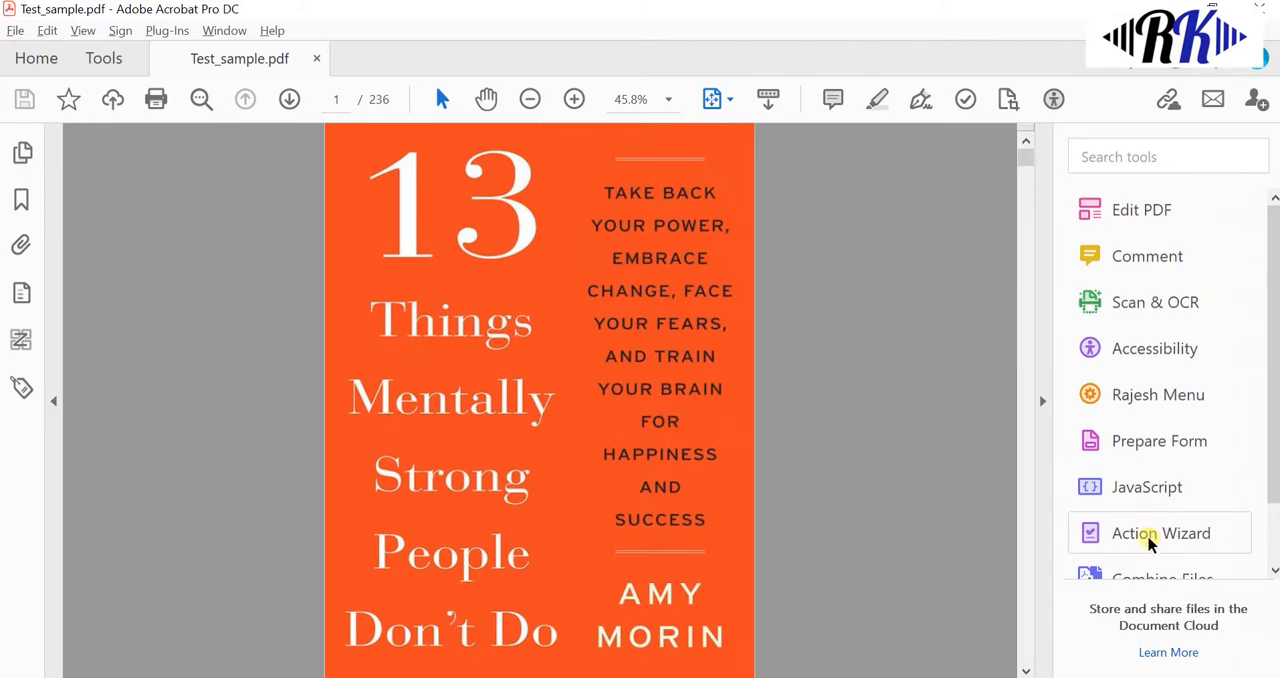
pyautogui.click(1160, 532)
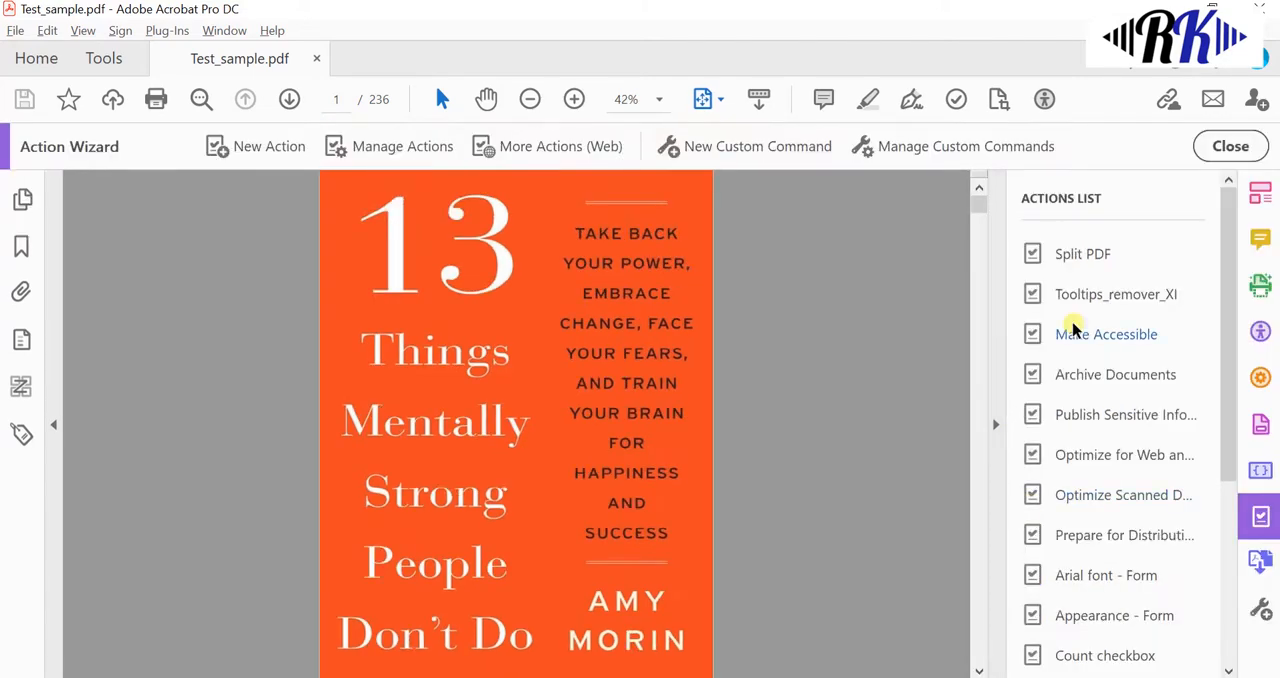
pyautogui.click(1082, 252)
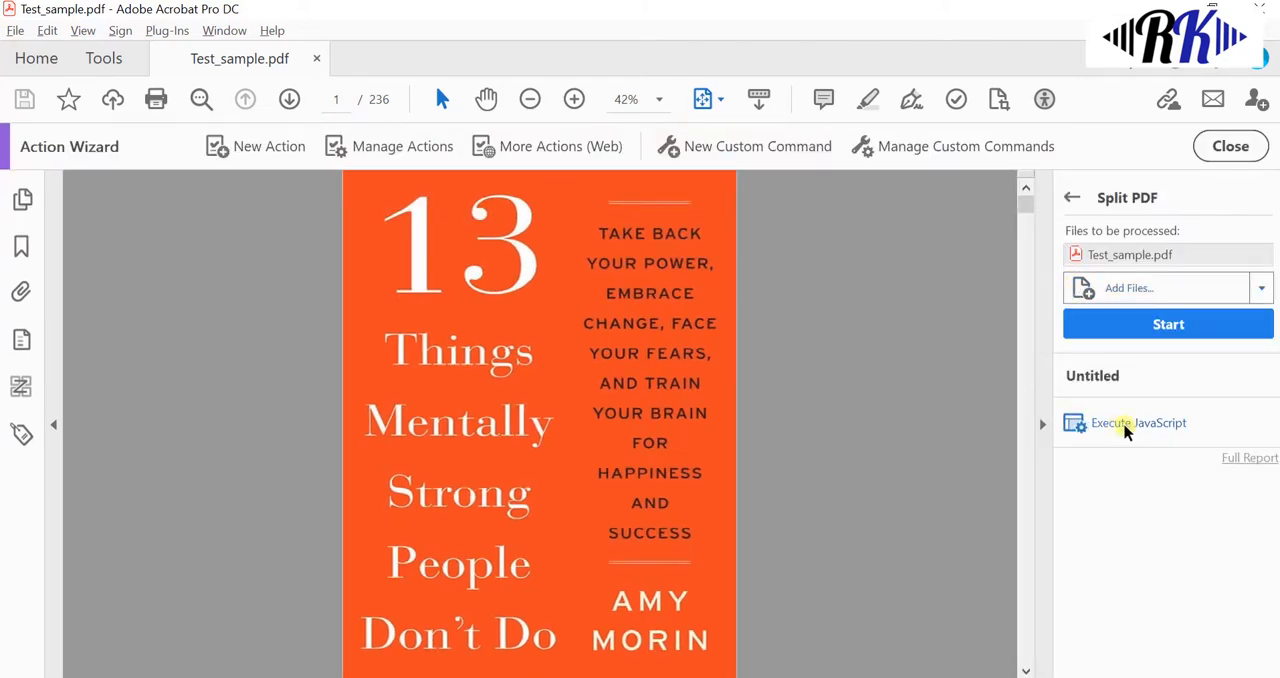
pyautogui.click(1168, 324)
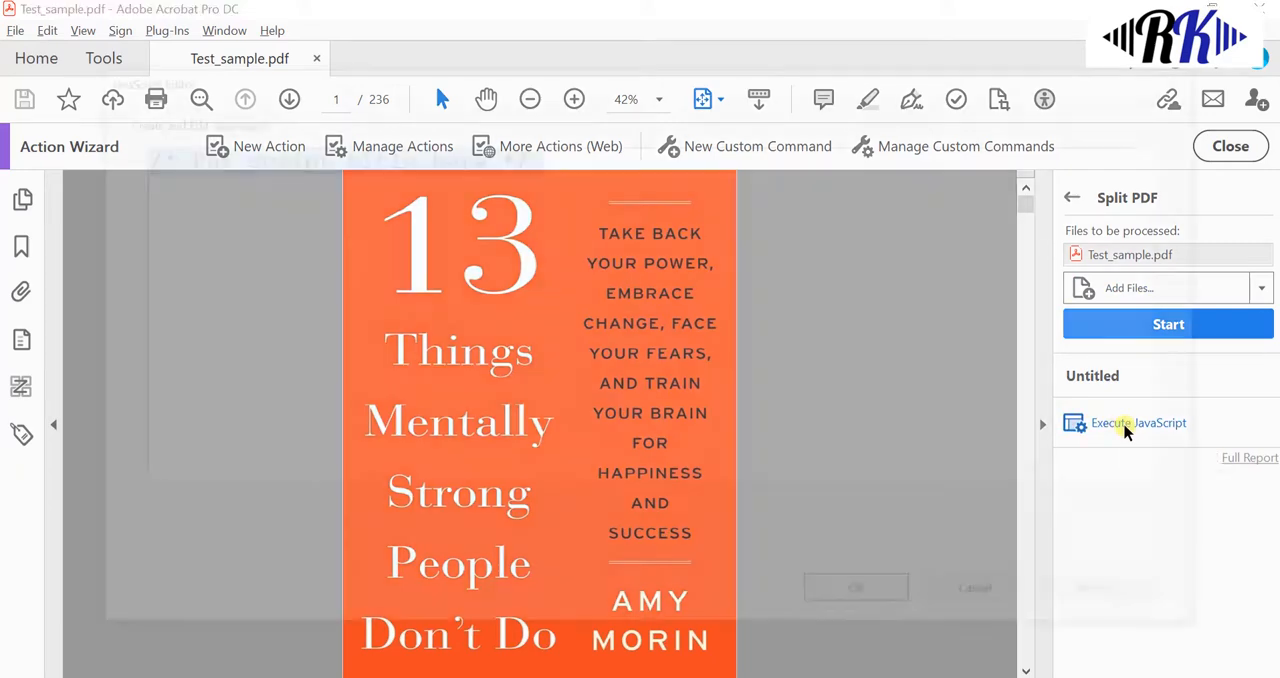
pyautogui.click(1138, 422)
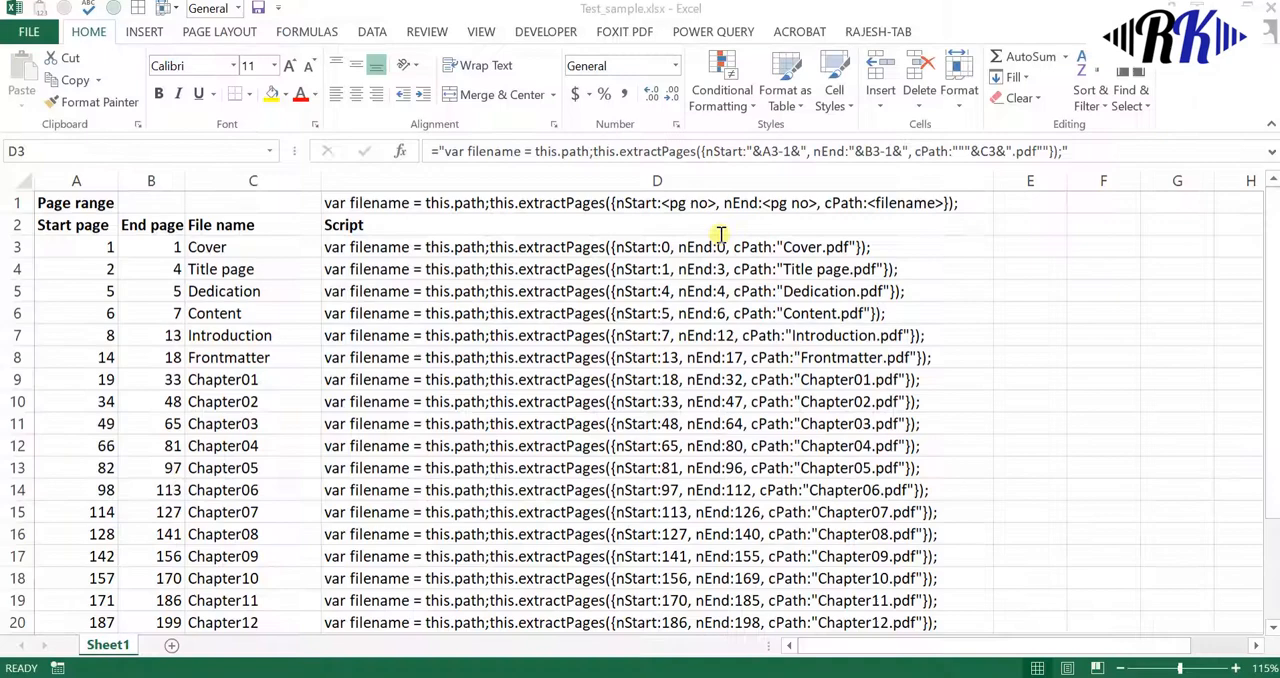
# Run the JavaScript step with the single extractPages line writing page 0 to Cover.pdf.
pyautogui.click(656, 246)
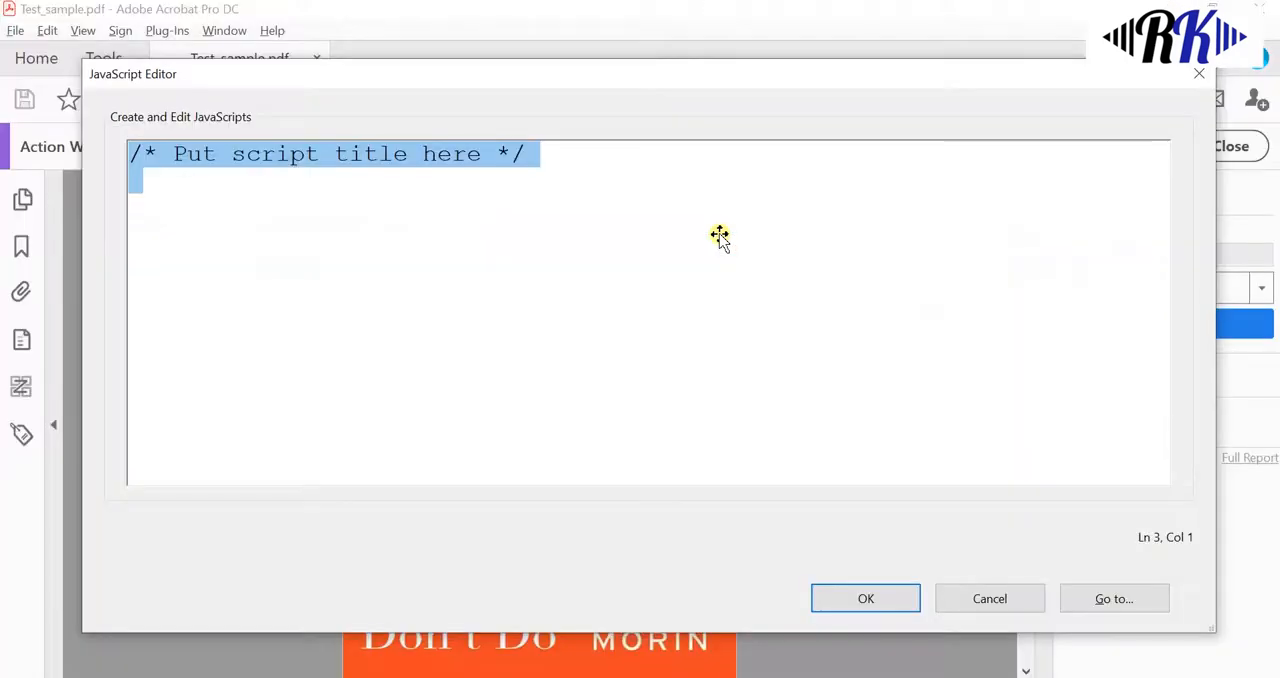
pyautogui.write('var filename = this.path;this.extractPages({nStart:0, nEnd:0, cPath:"Cover.pdf"});')
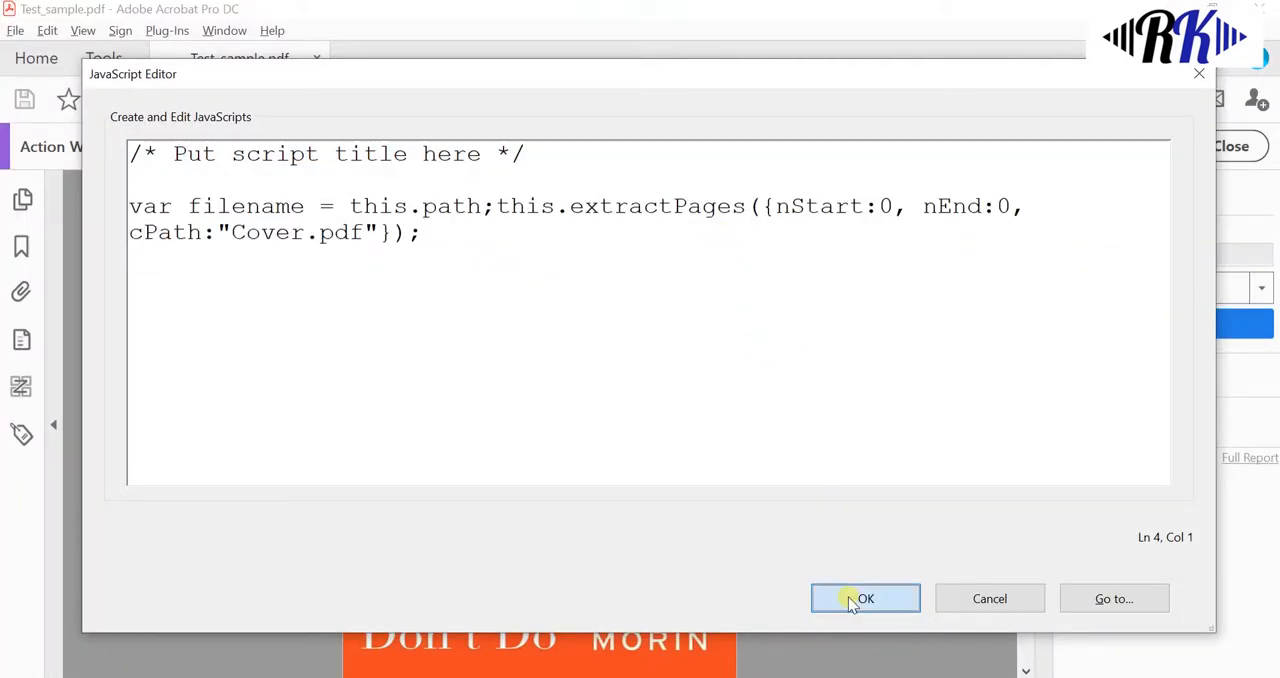
pyautogui.click(864, 598)
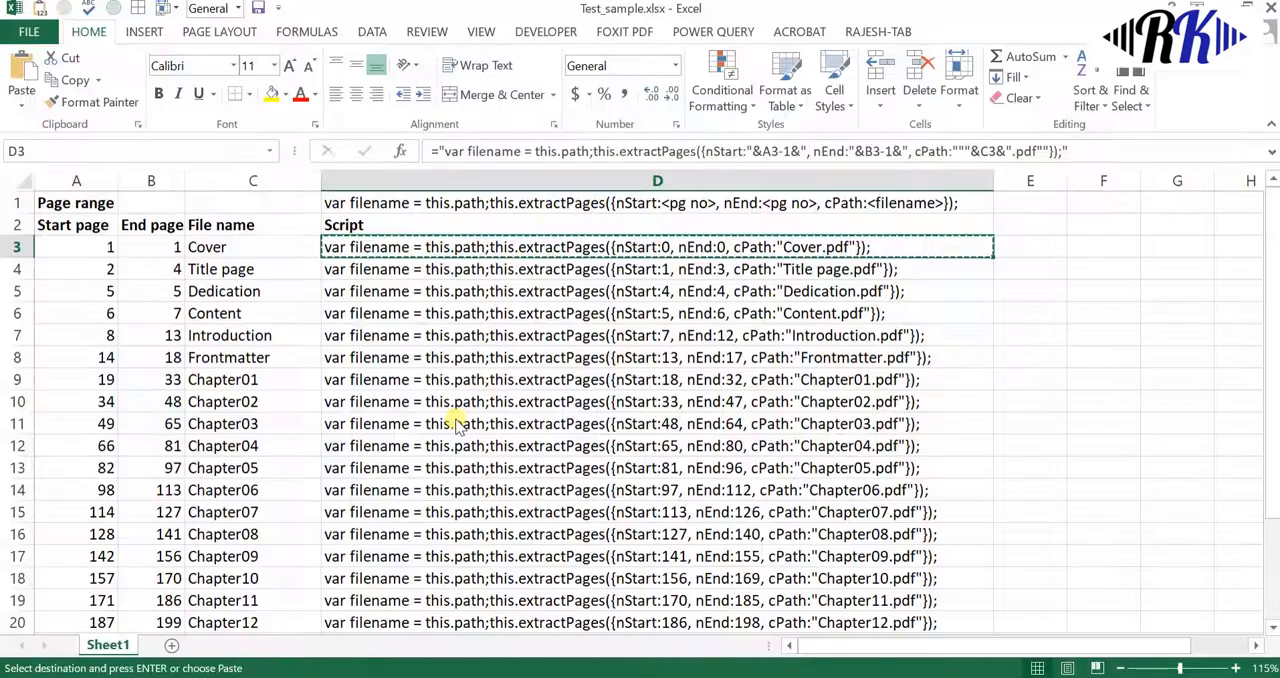
# Copy the 24 script lines D3:D26, Cover through AboutthePublisher, and return to Acrobat.
pyautogui.scroll(-3)
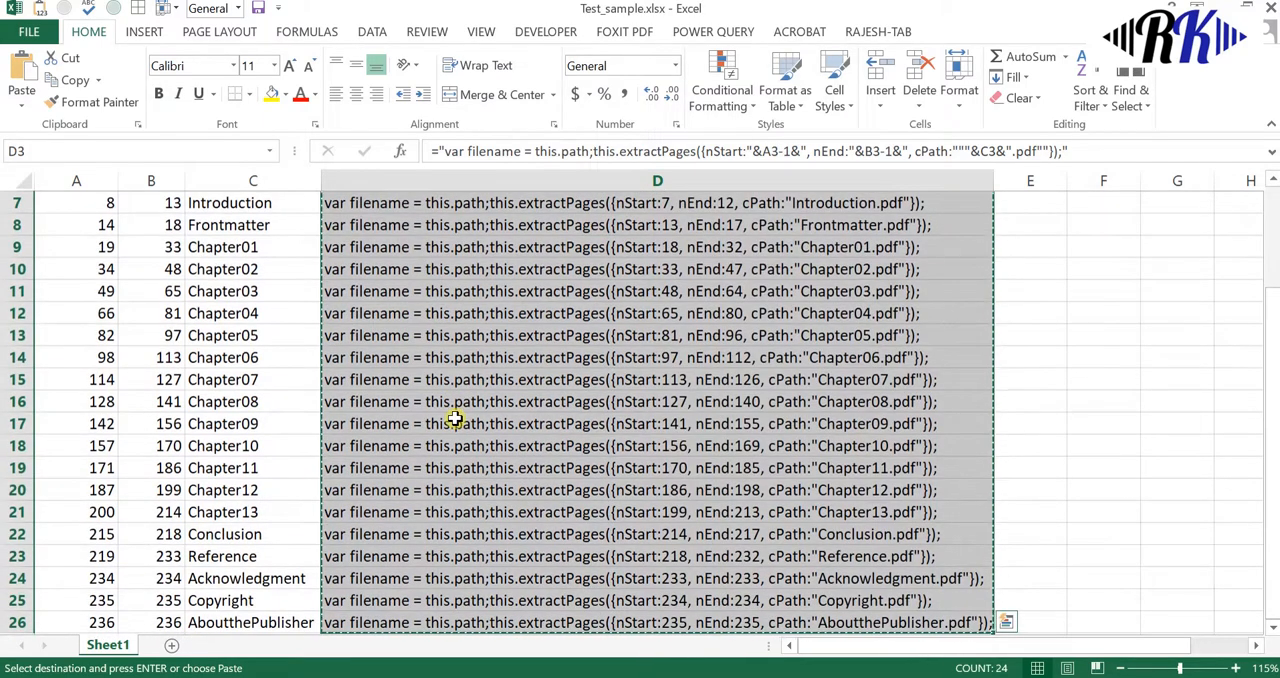
pyautogui.press('alt+tab')
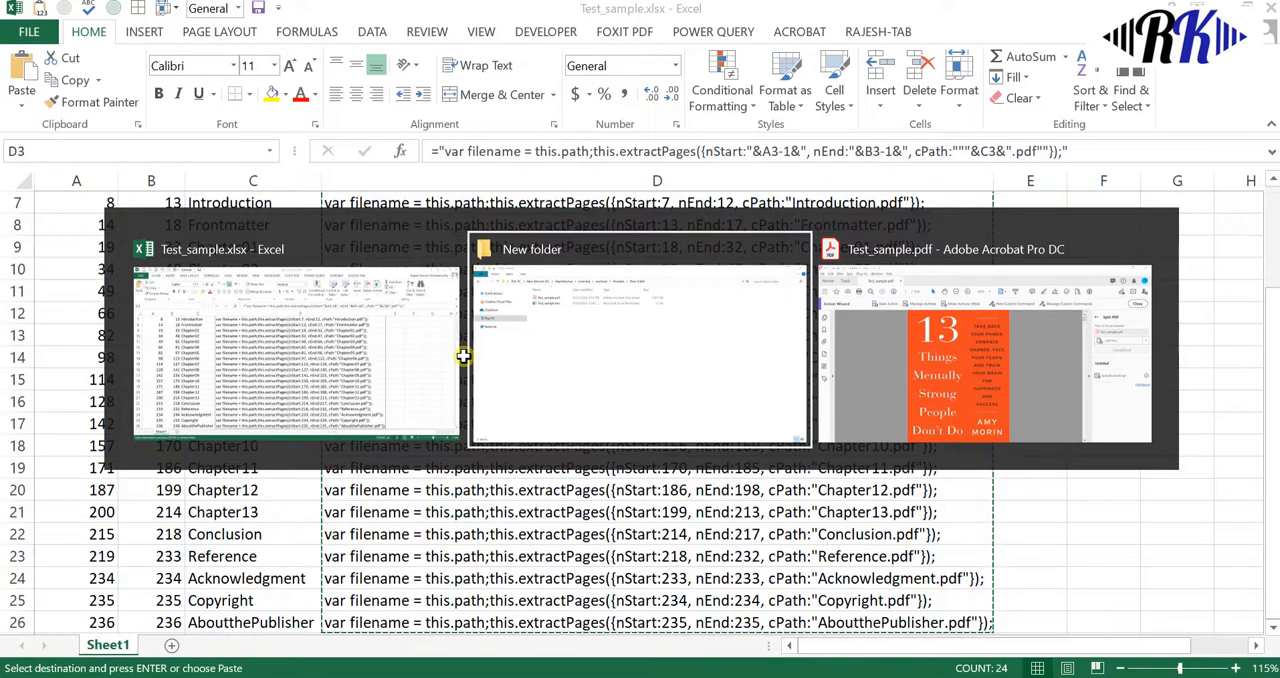
pyautogui.click(954, 248)
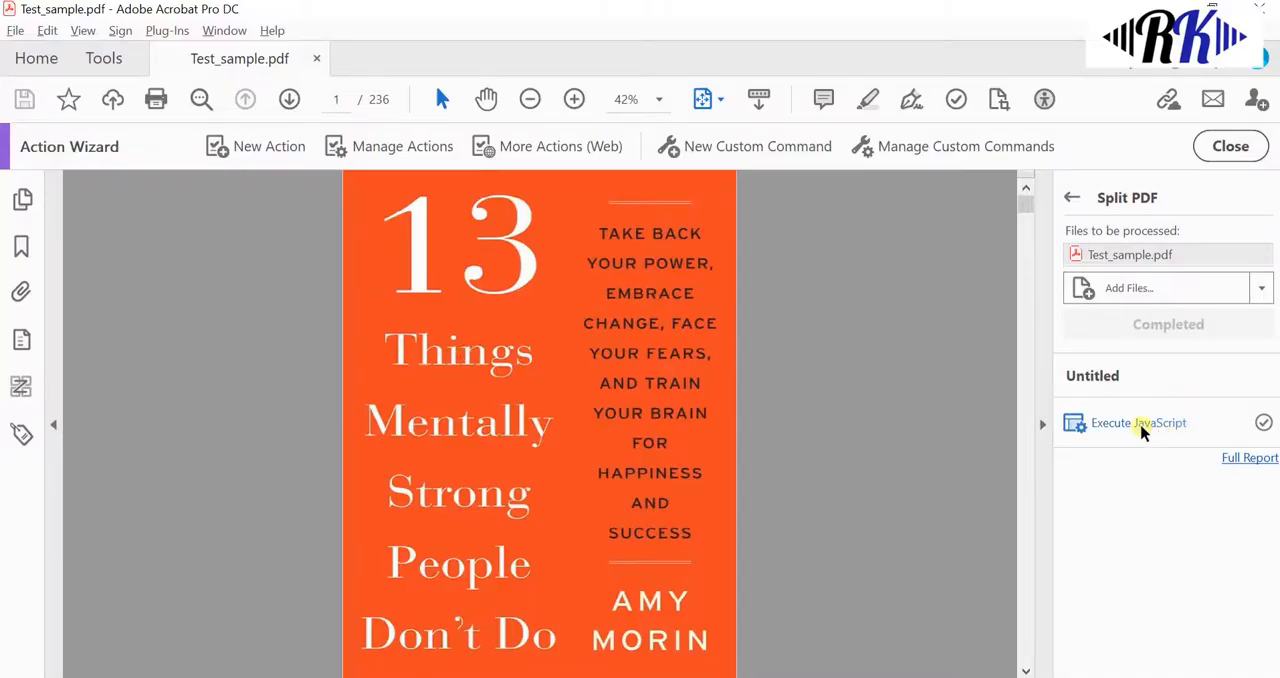
# Run the full pasted script to split the book into Cover through AboutthePublisher PDFs.
pyautogui.click(1138, 422)
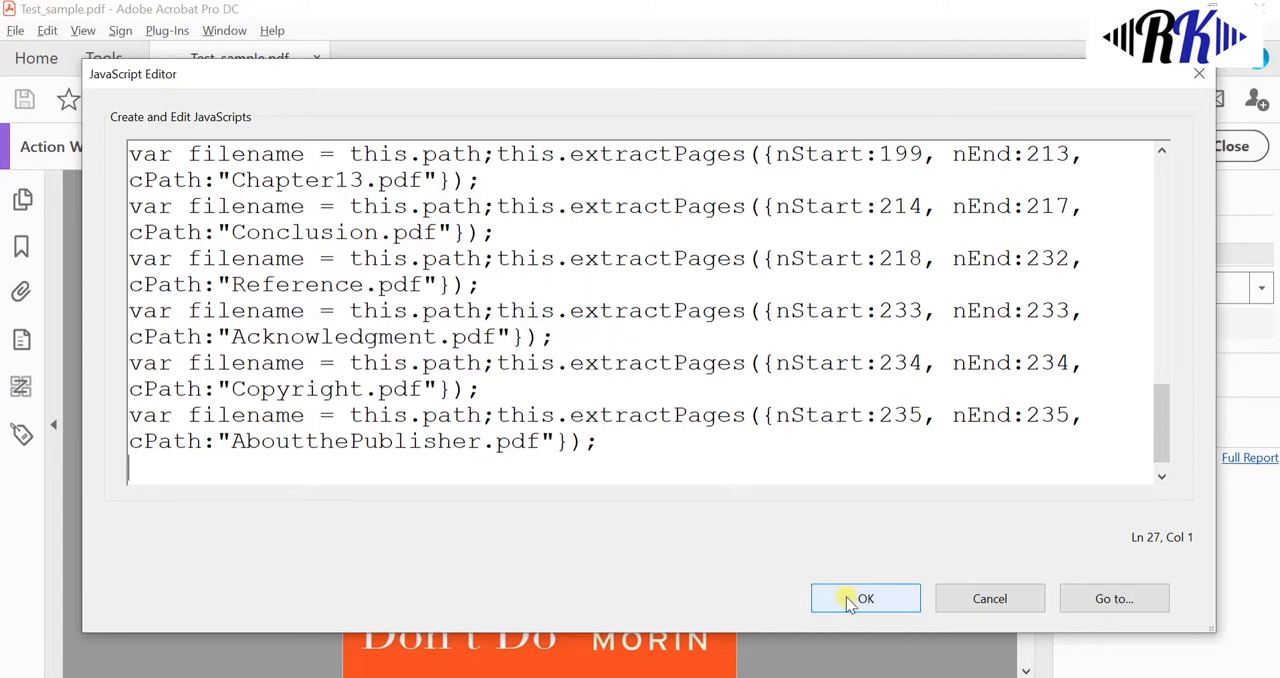
pyautogui.click(864, 598)
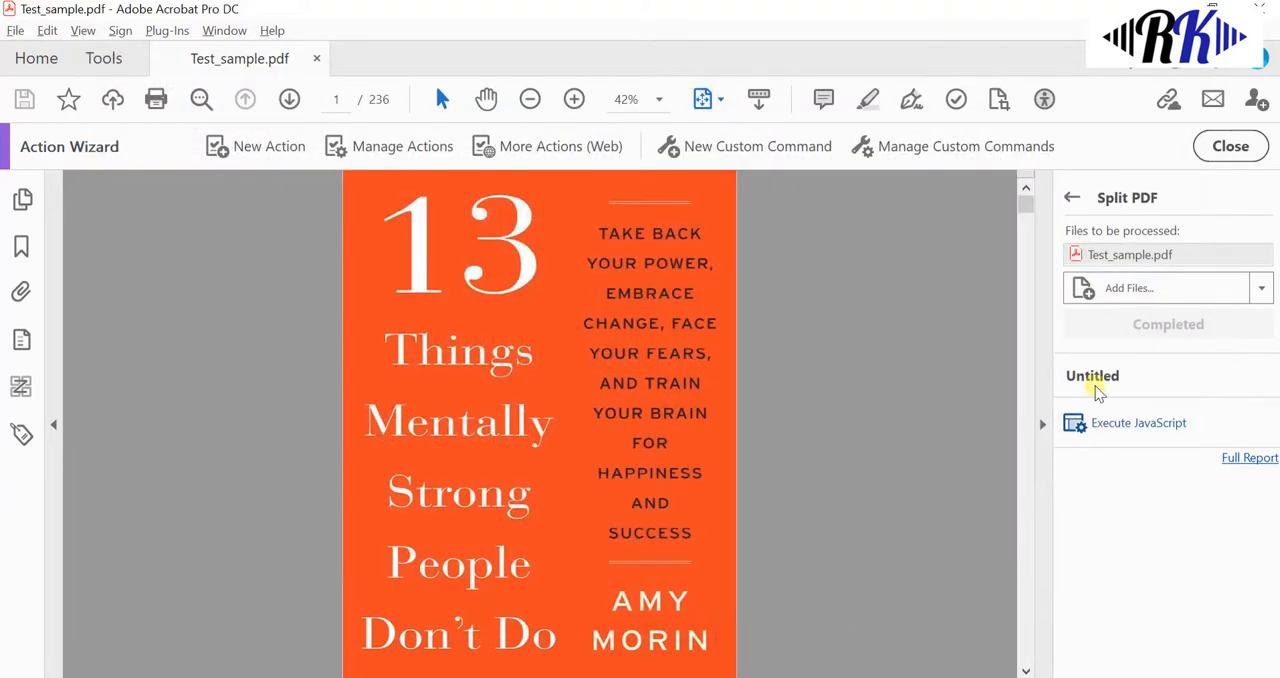
pyautogui.press('alt+tab')
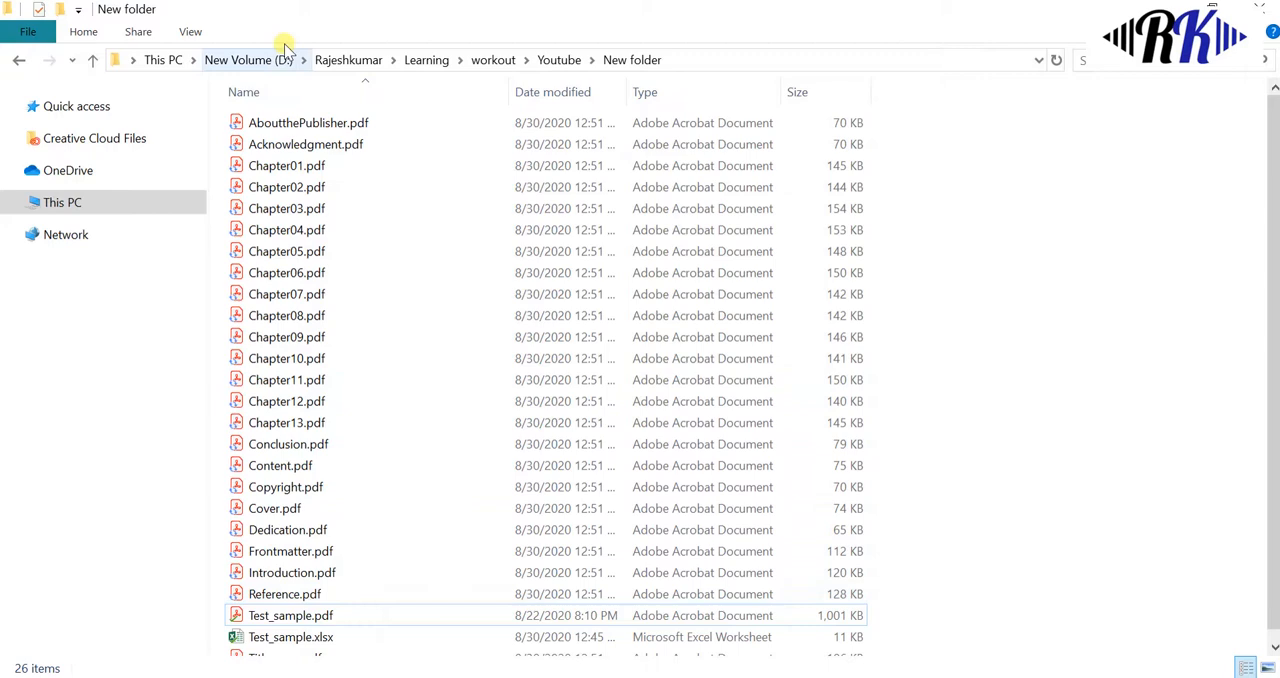
# Open the split Chapter01.pdf from the folder and scroll through its 15 pages.
pyautogui.click(286, 164)
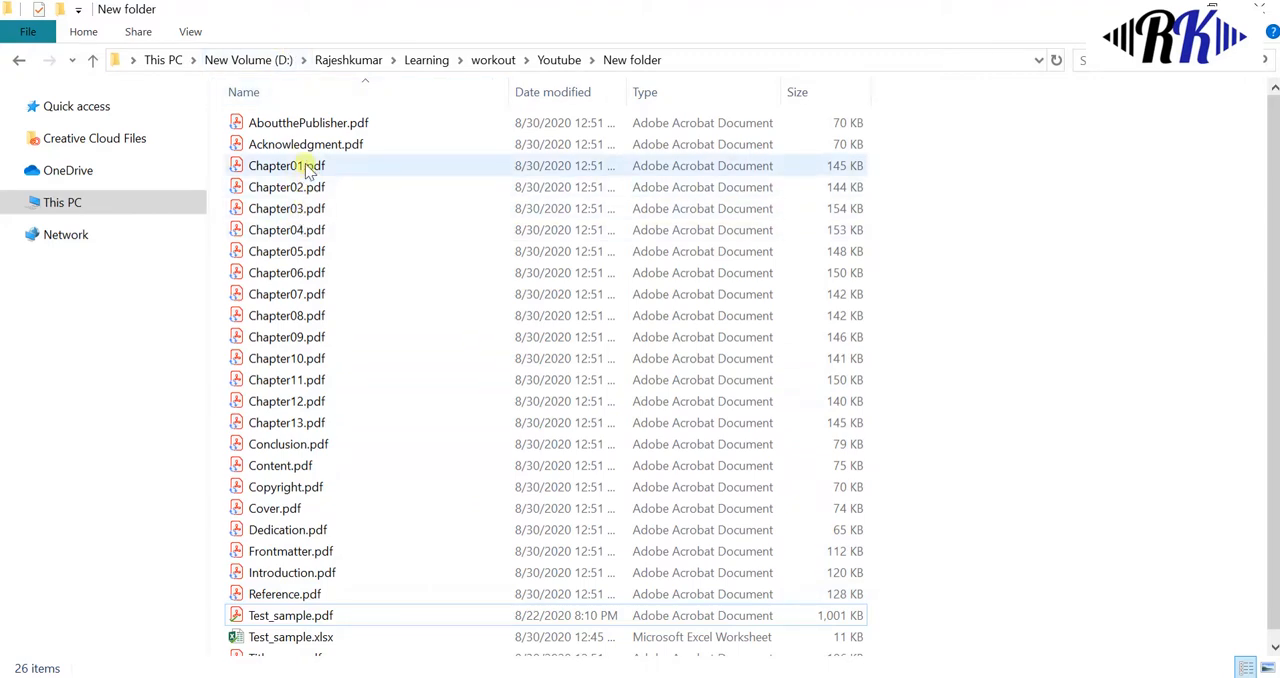
pyautogui.click(286, 164)
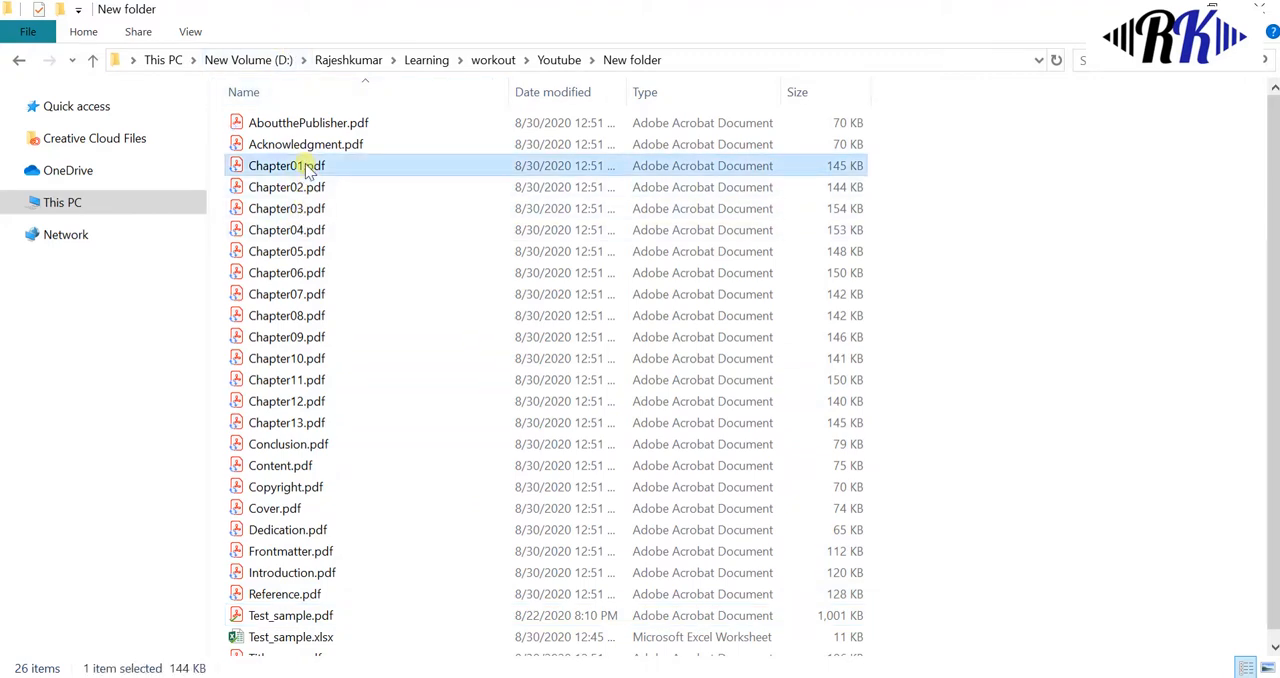
pyautogui.doubleClick(286, 164)
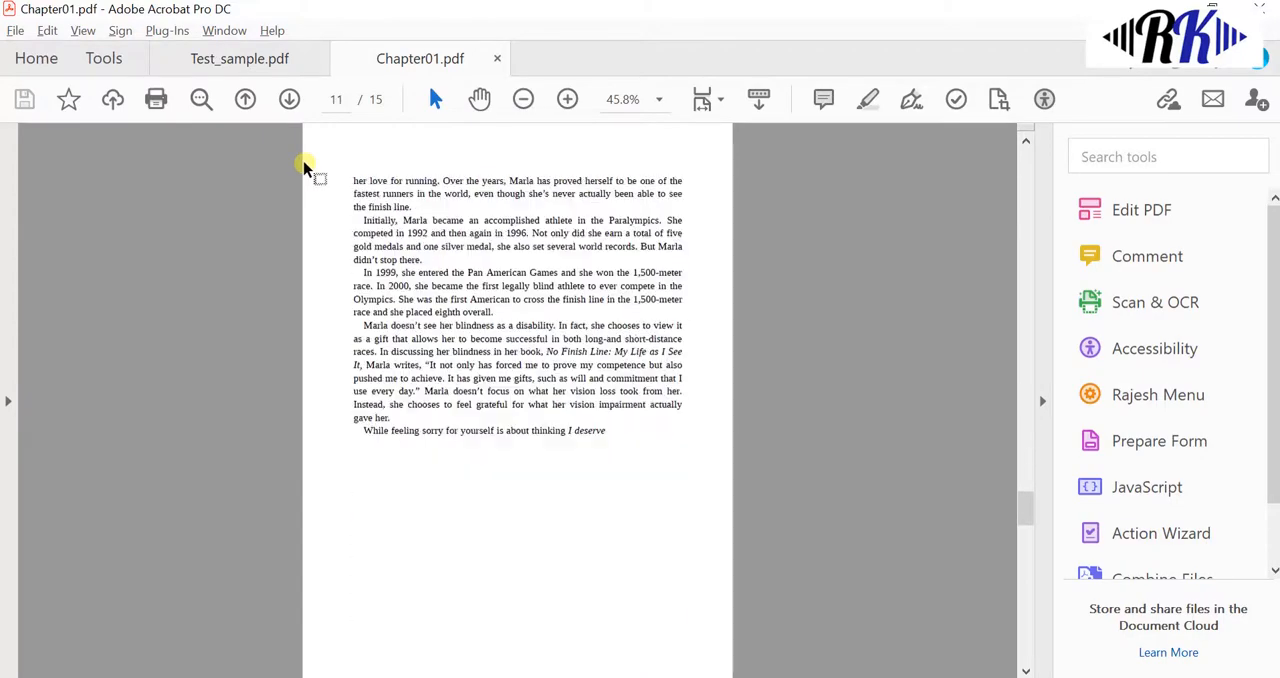
pyautogui.scroll(-3)
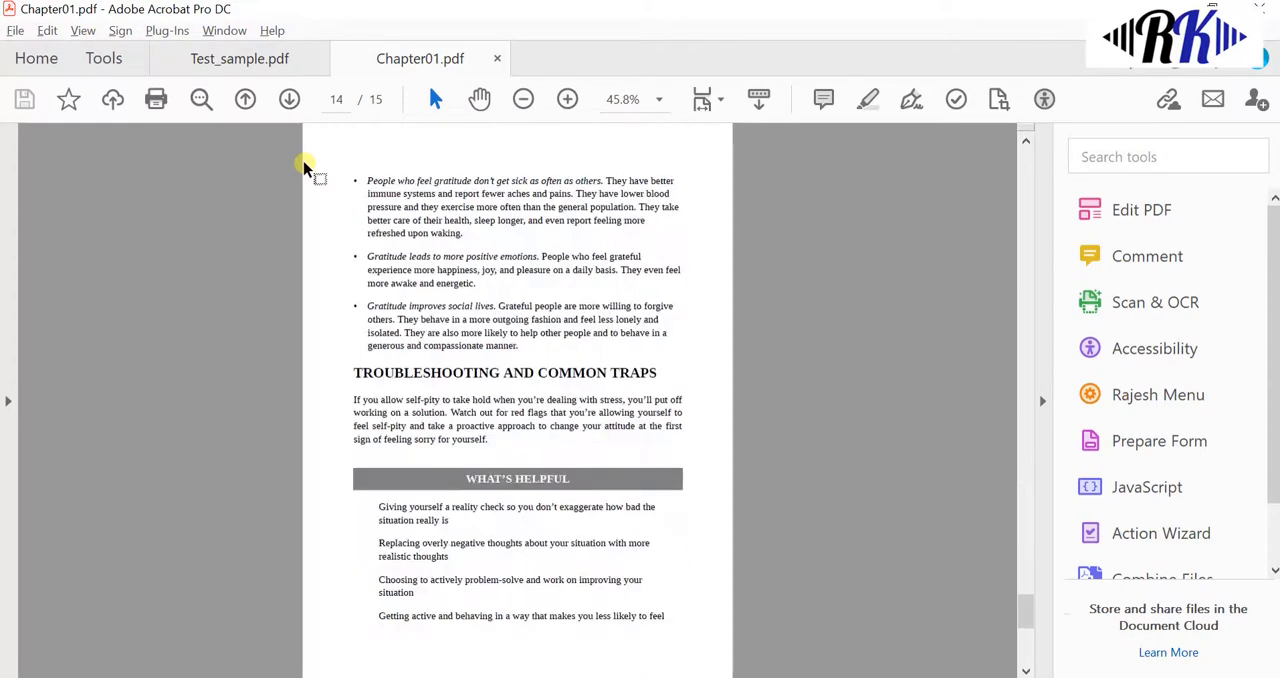